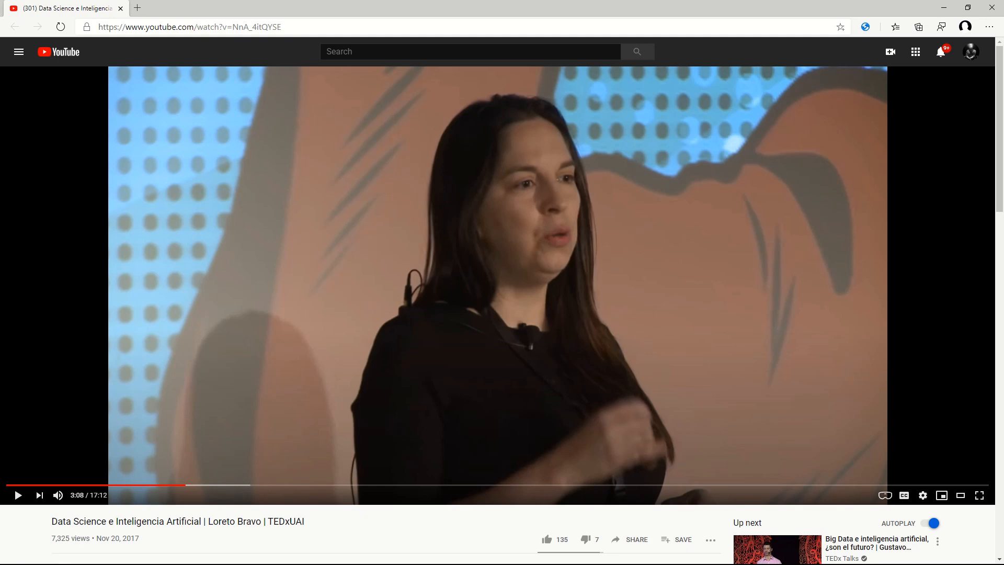
{"action": "mouse_move", "coordinate": [947, 251]}
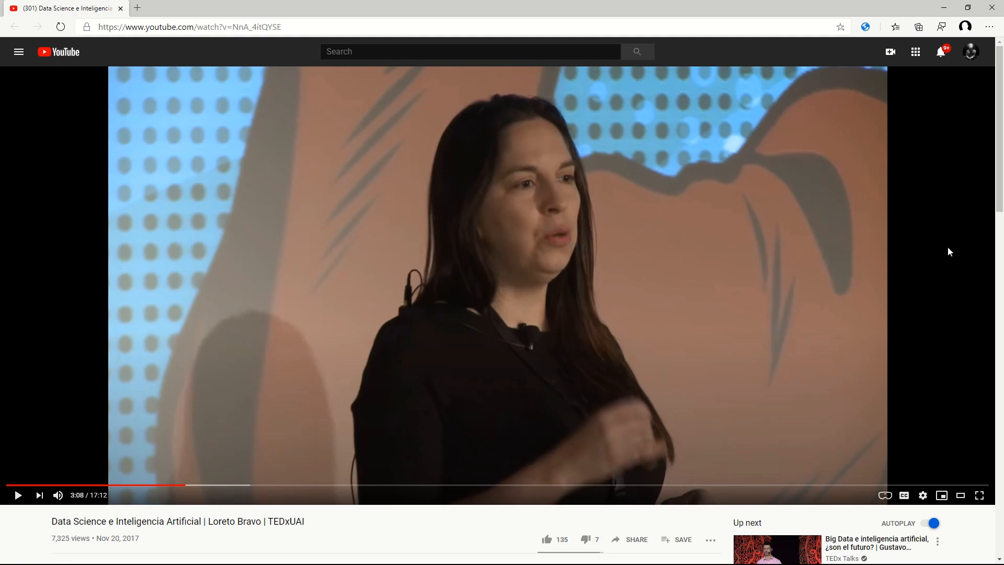
{"action": "mouse_move", "coordinate": [610, 431]}
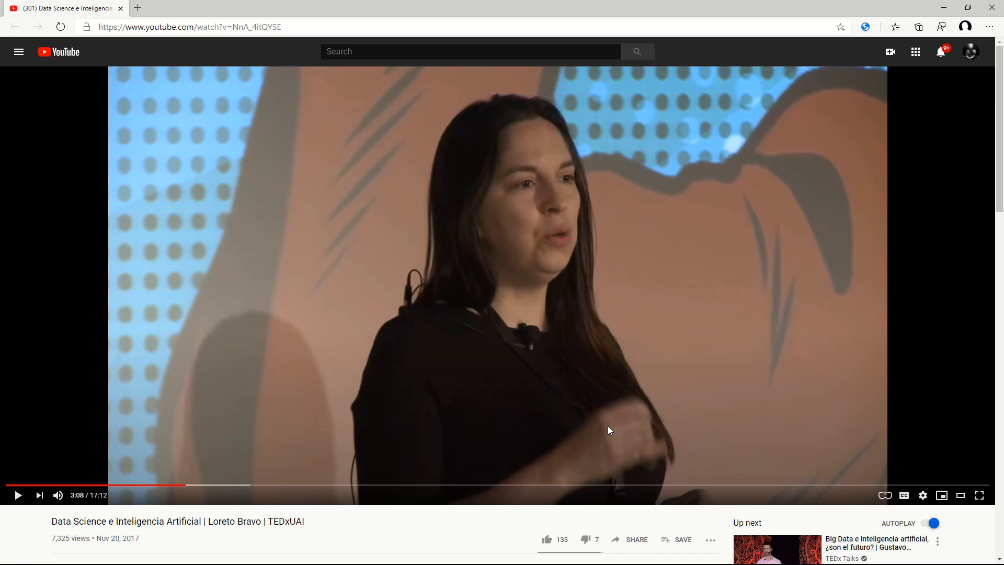
{"action": "mouse_move", "coordinate": [391, 440]}
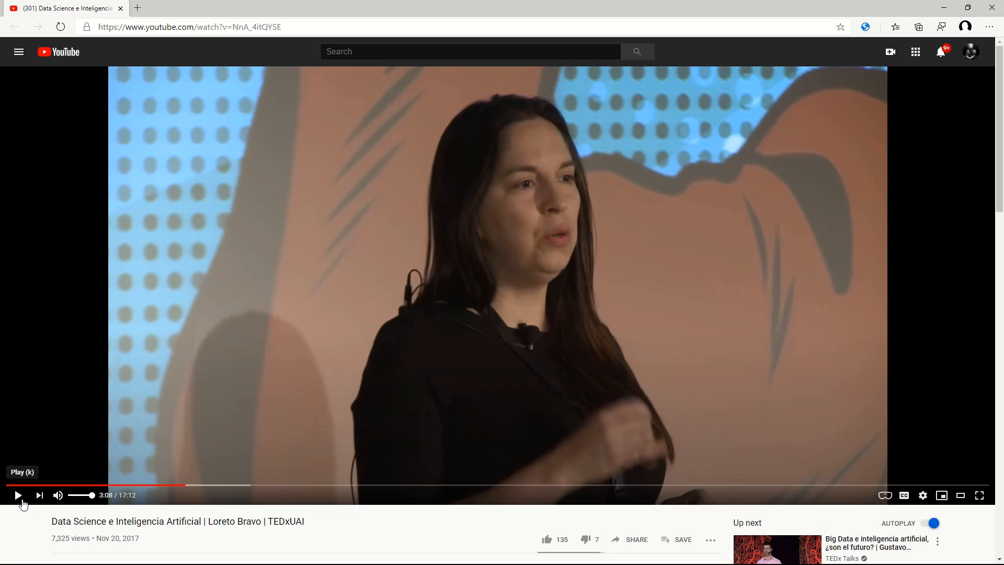
Resume the Spanish TED talk from 3:08 and pause it again at 3:17.
{"action": "left_click", "coordinate": [18, 496]}
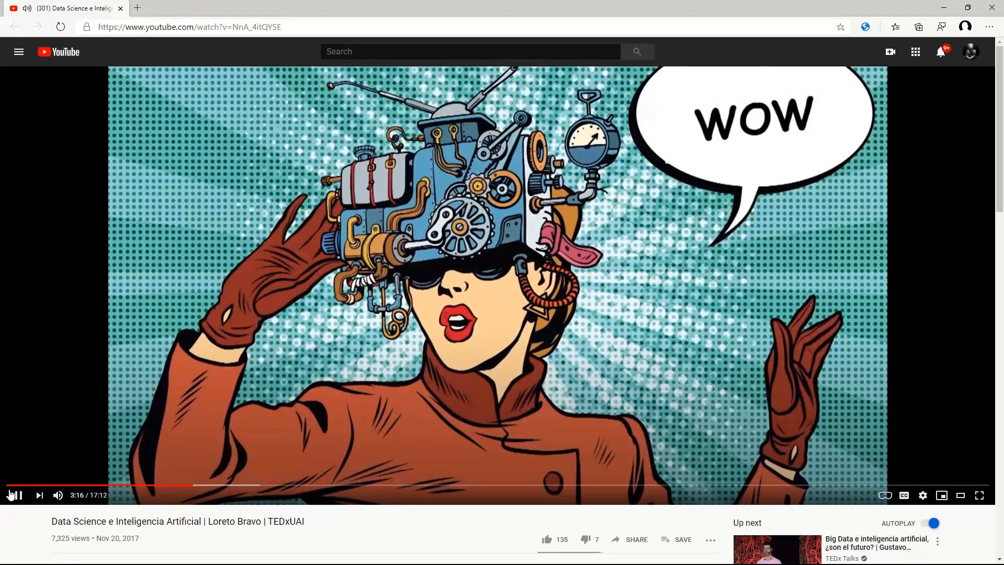
{"action": "left_click", "coordinate": [16, 495]}
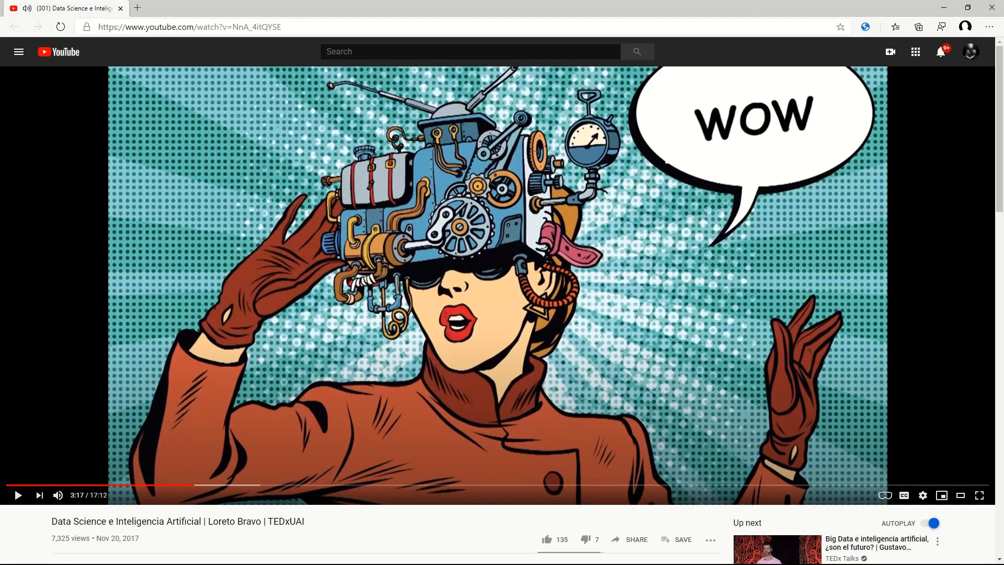
{"action": "mouse_move", "coordinate": [901, 47]}
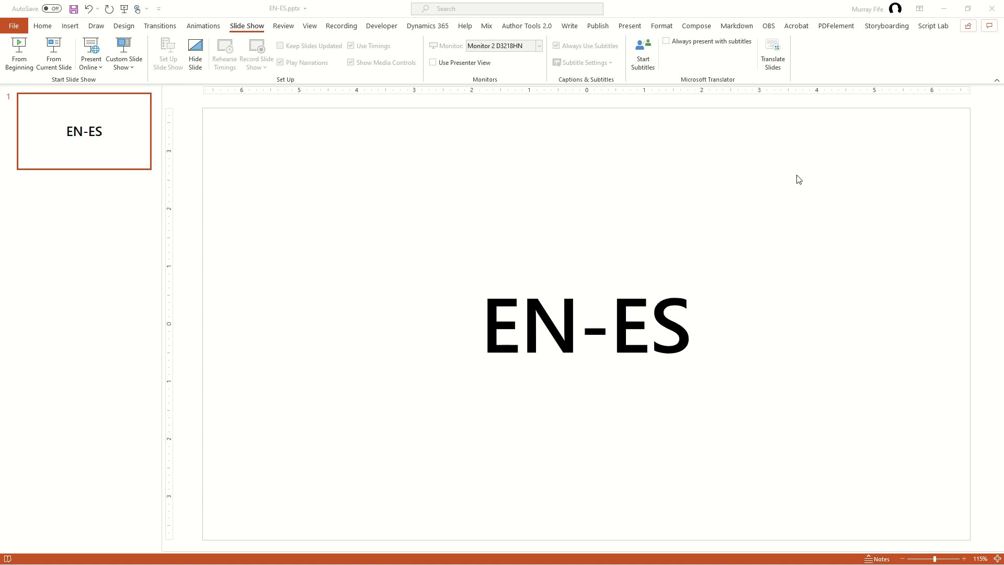
{"action": "mouse_move", "coordinate": [742, 207]}
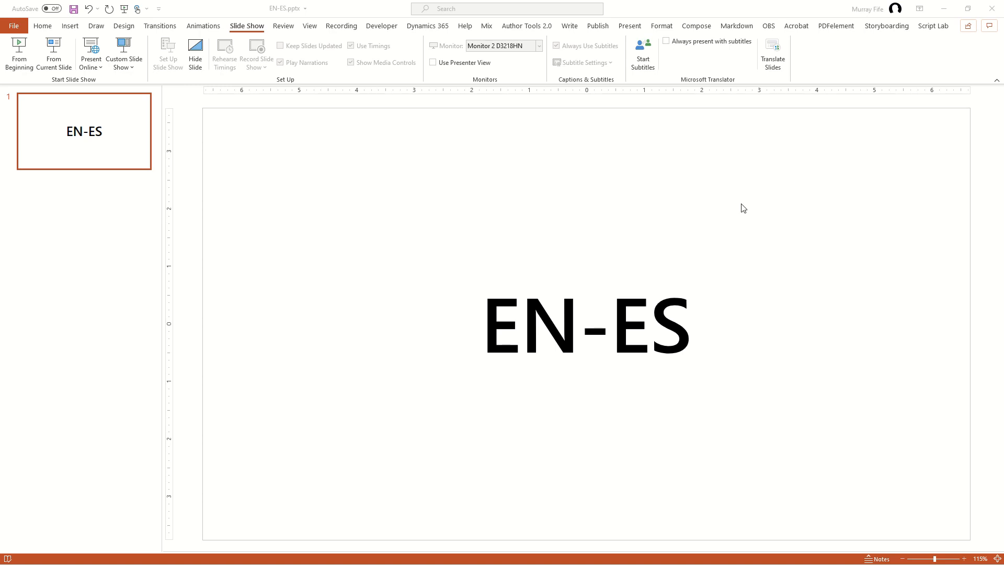
{"action": "mouse_move", "coordinate": [701, 218]}
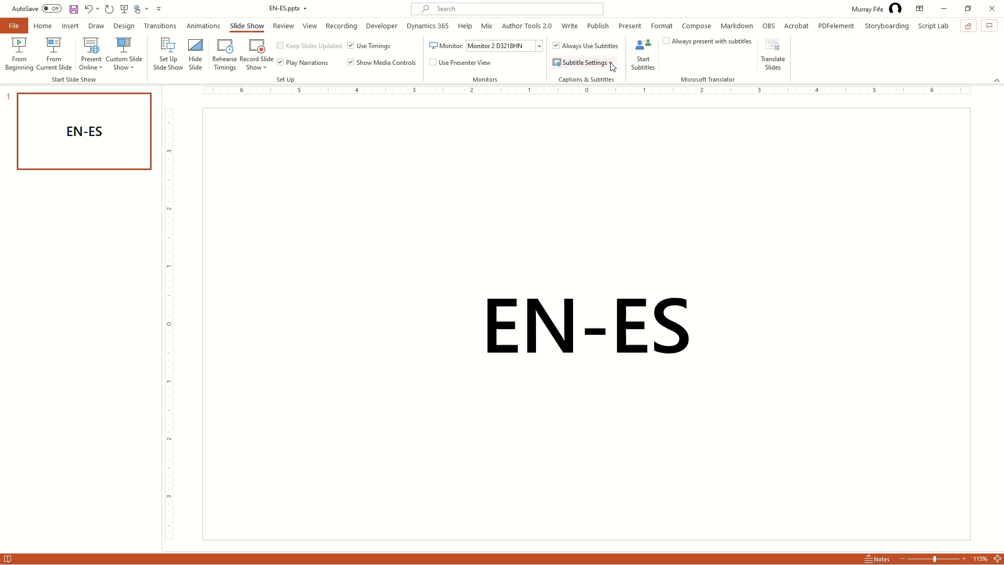
{"action": "left_click", "coordinate": [585, 63]}
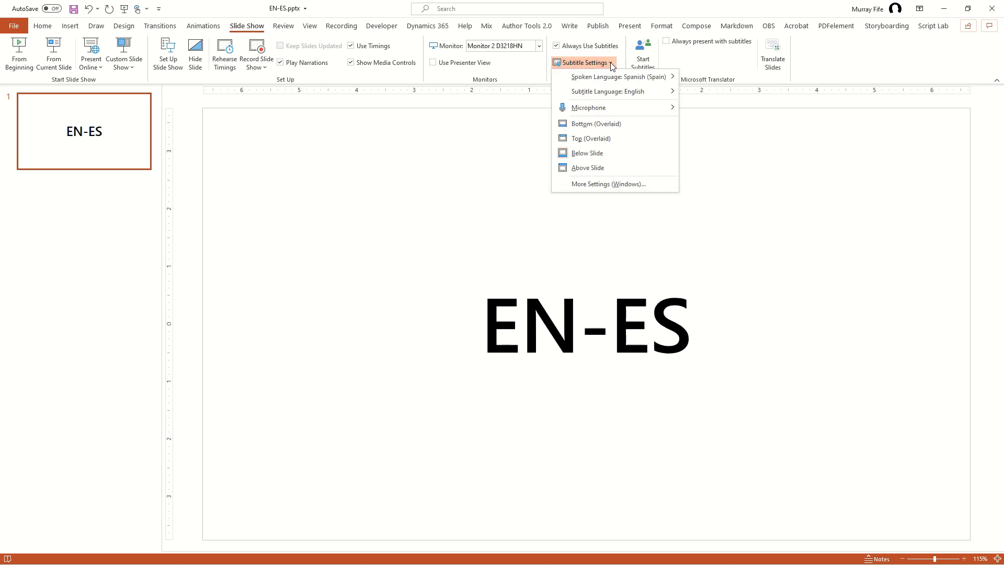
{"action": "mouse_move", "coordinate": [617, 77]}
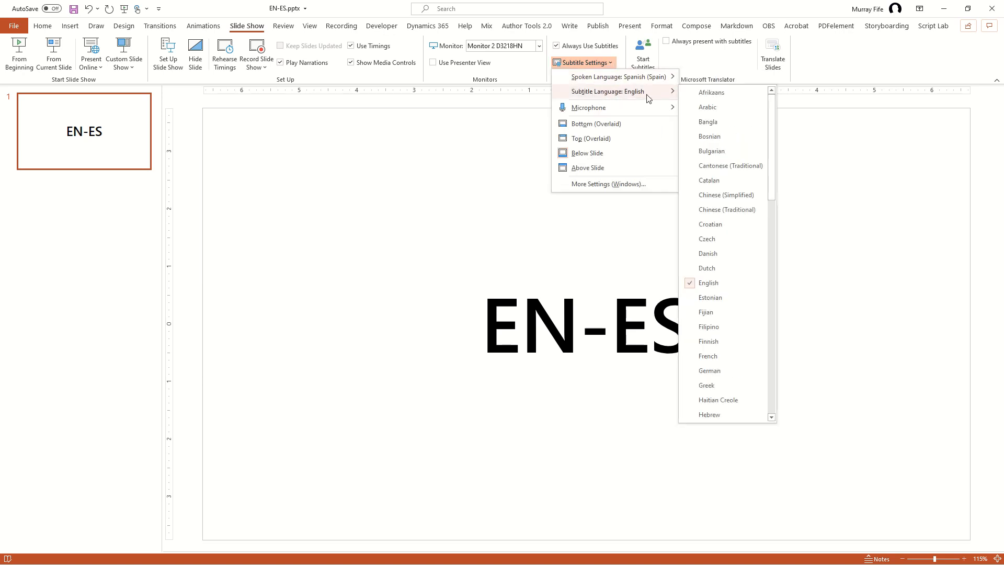
{"action": "mouse_move", "coordinate": [599, 110]}
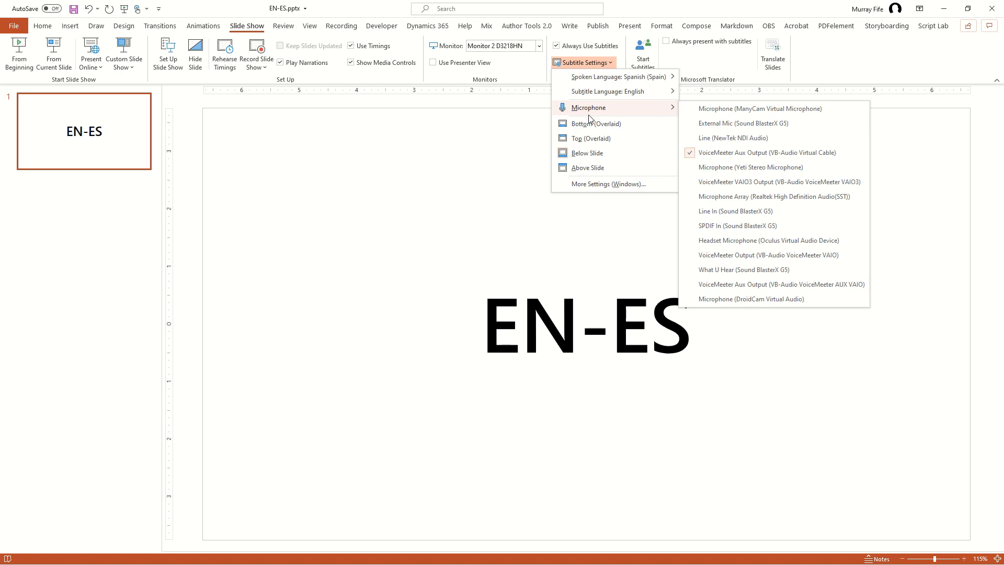
{"action": "mouse_move", "coordinate": [607, 111]}
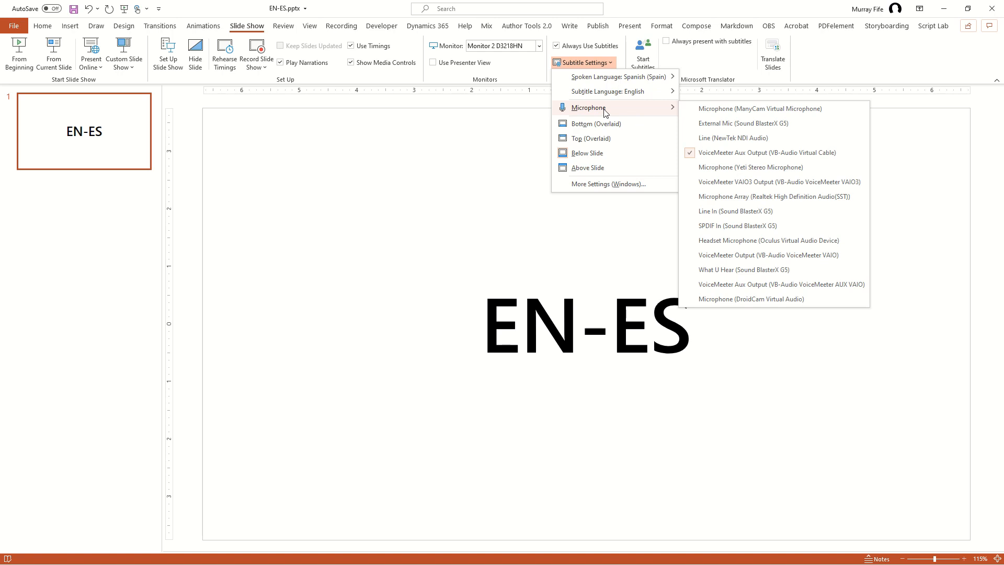
{"action": "mouse_move", "coordinate": [513, 155]}
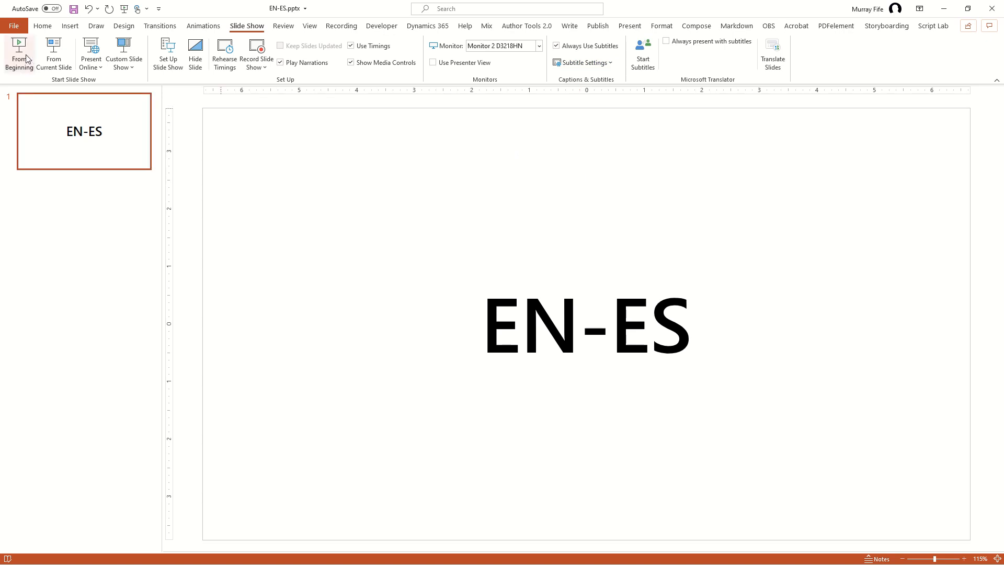
Run the slide show from the first slide and play the talk so live English subtitles appear, then pause it.
{"action": "left_click", "coordinate": [17, 42]}
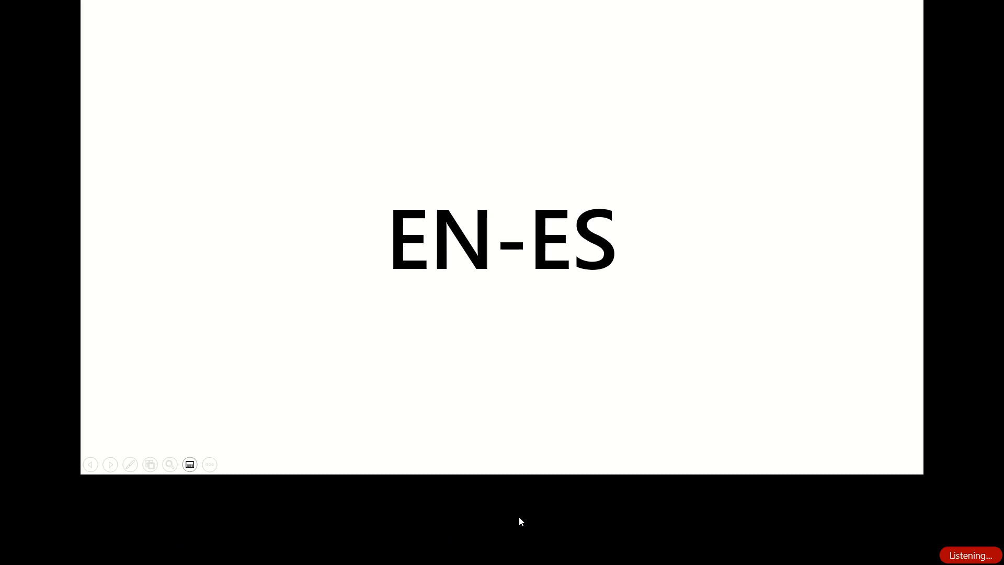
{"action": "mouse_move", "coordinate": [402, 525]}
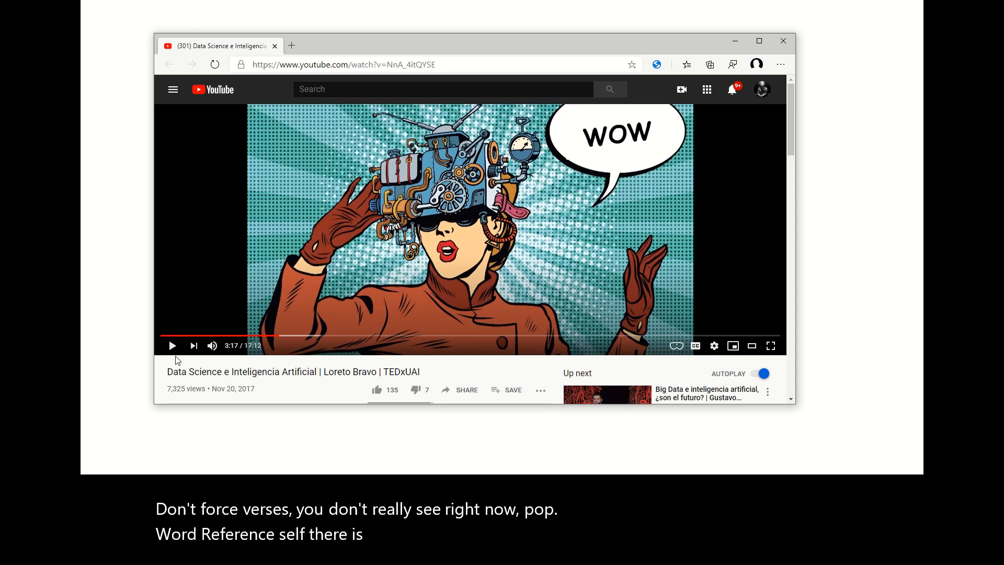
{"action": "mouse_move", "coordinate": [174, 349]}
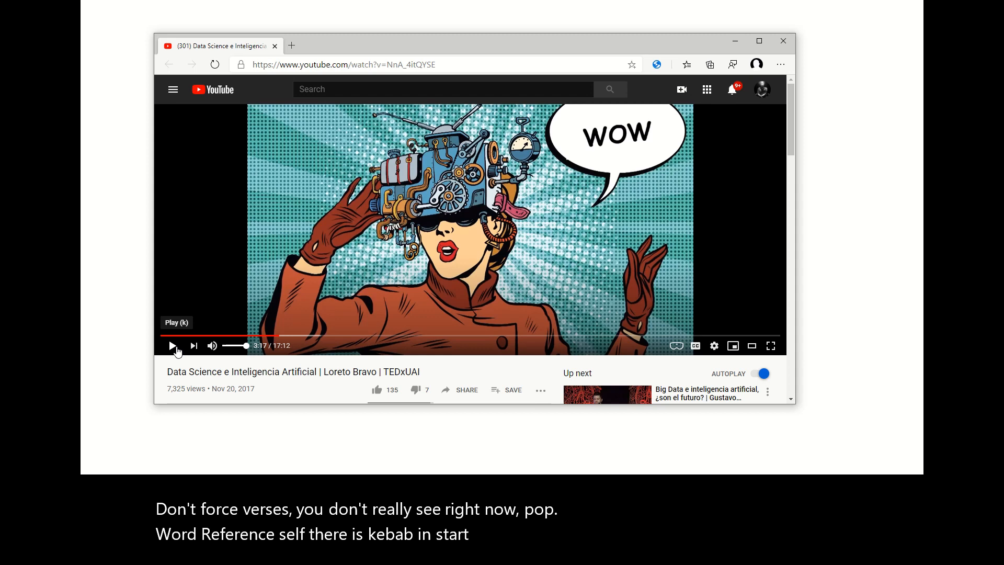
{"action": "left_click", "coordinate": [174, 346]}
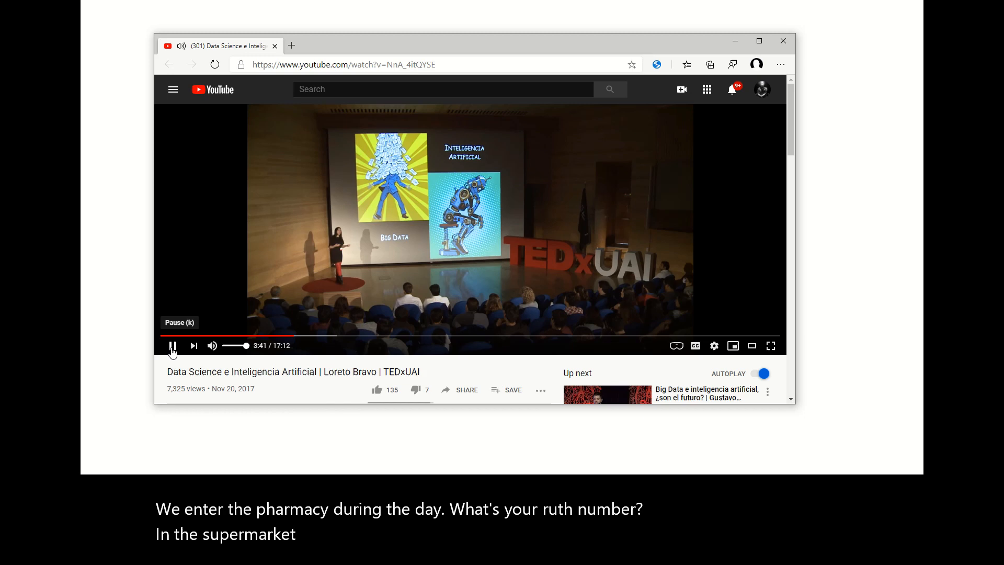
{"action": "left_click", "coordinate": [172, 345]}
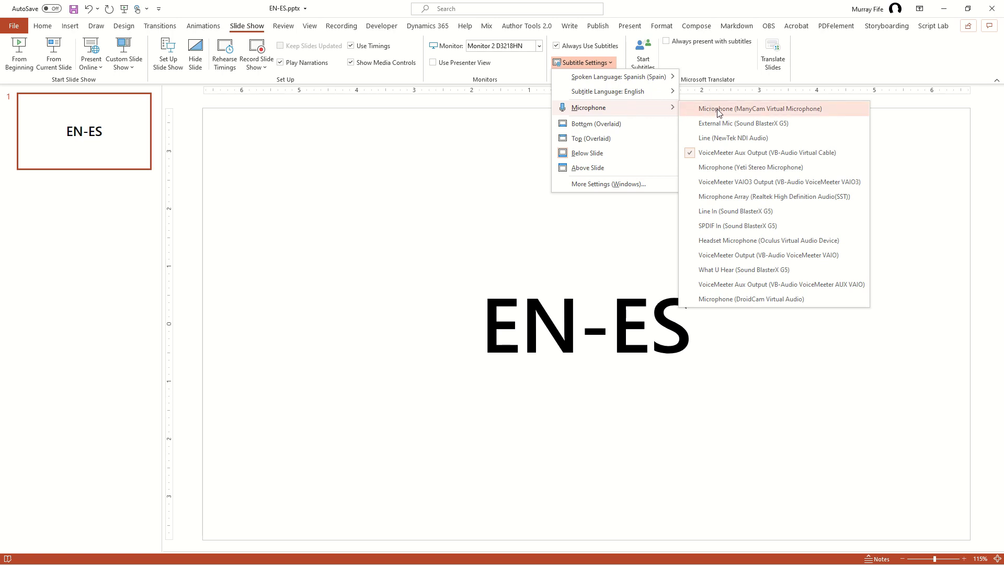
{"action": "mouse_move", "coordinate": [724, 304]}
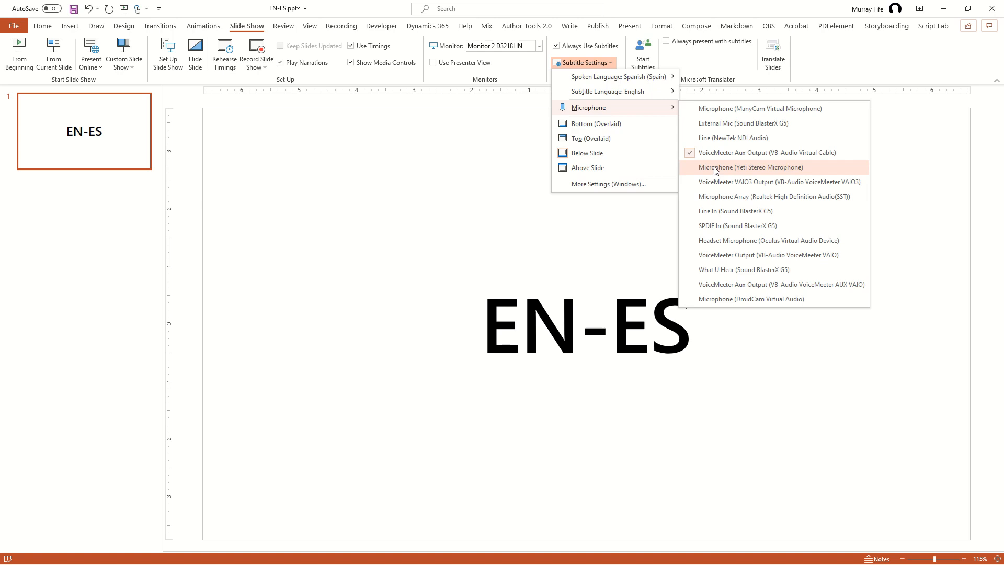
{"action": "mouse_move", "coordinate": [741, 285]}
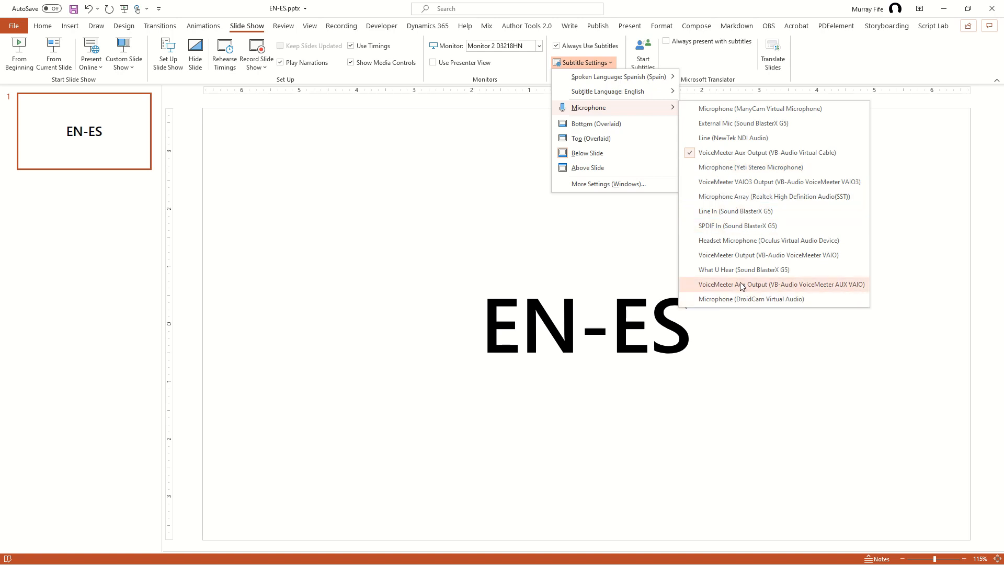
{"action": "mouse_move", "coordinate": [766, 175]}
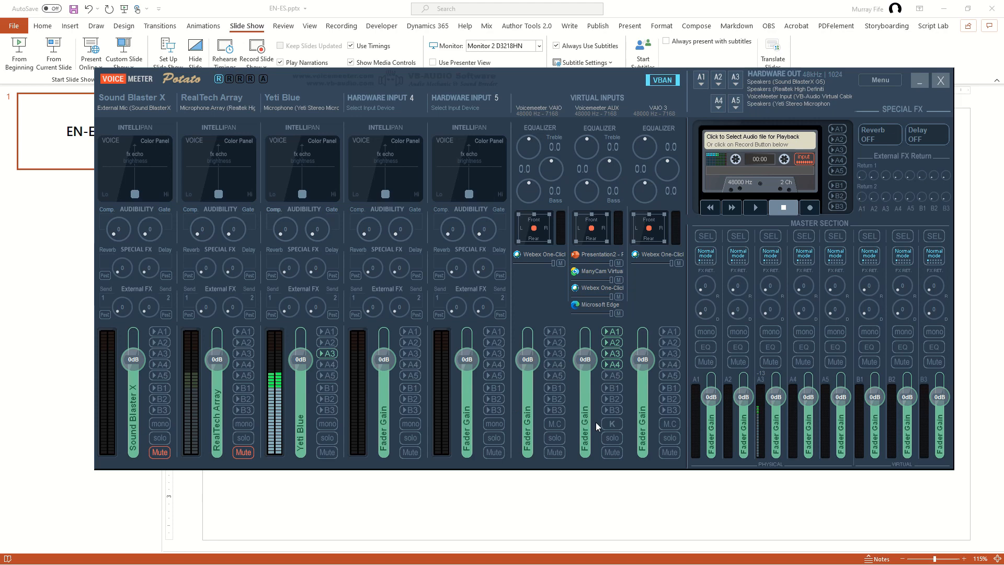
{"action": "mouse_move", "coordinate": [630, 180]}
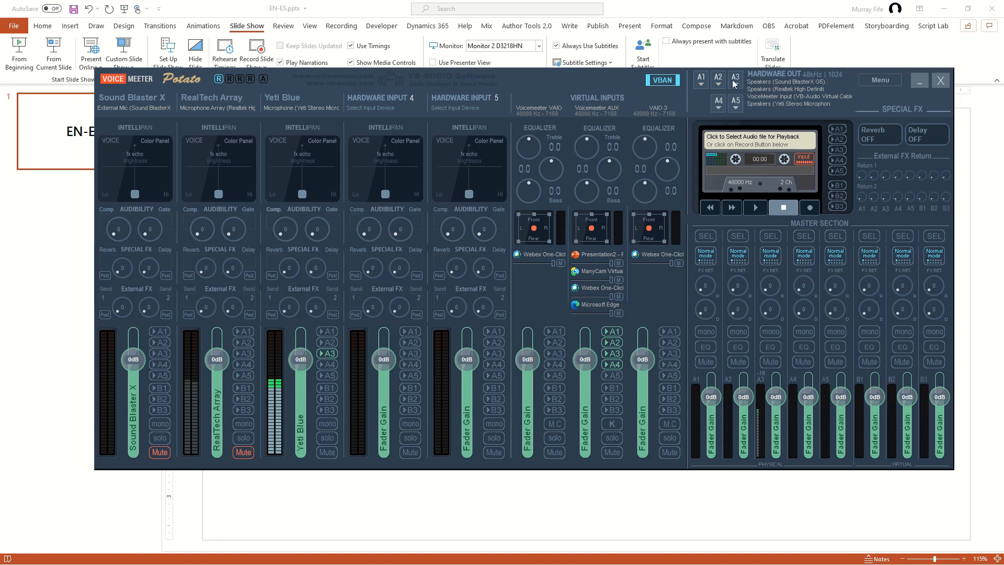
{"action": "mouse_move", "coordinate": [311, 98]}
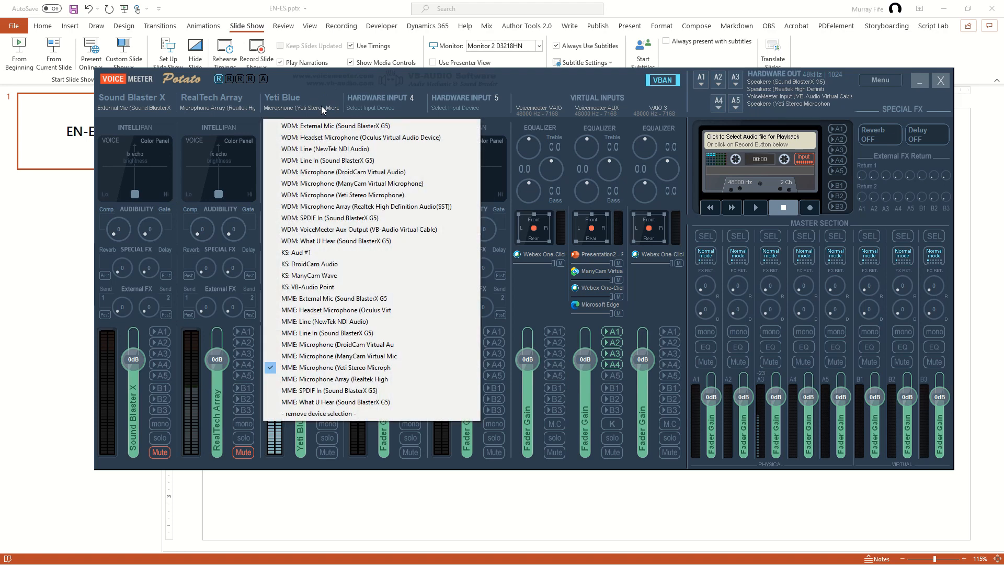
Assign the MME Yeti Stereo Microphone to hardware input 3.
{"action": "left_click", "coordinate": [735, 79]}
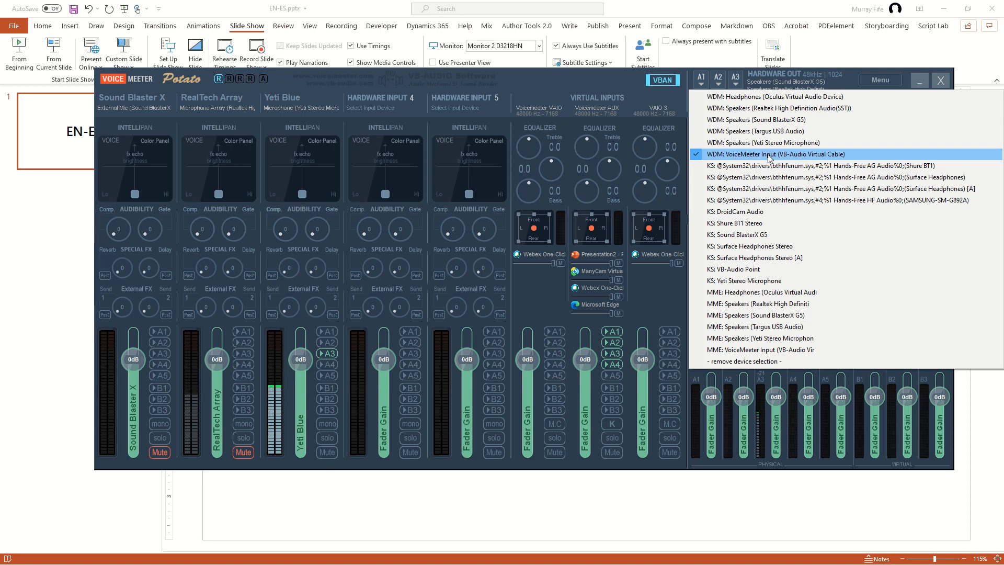
{"action": "mouse_move", "coordinate": [732, 175]}
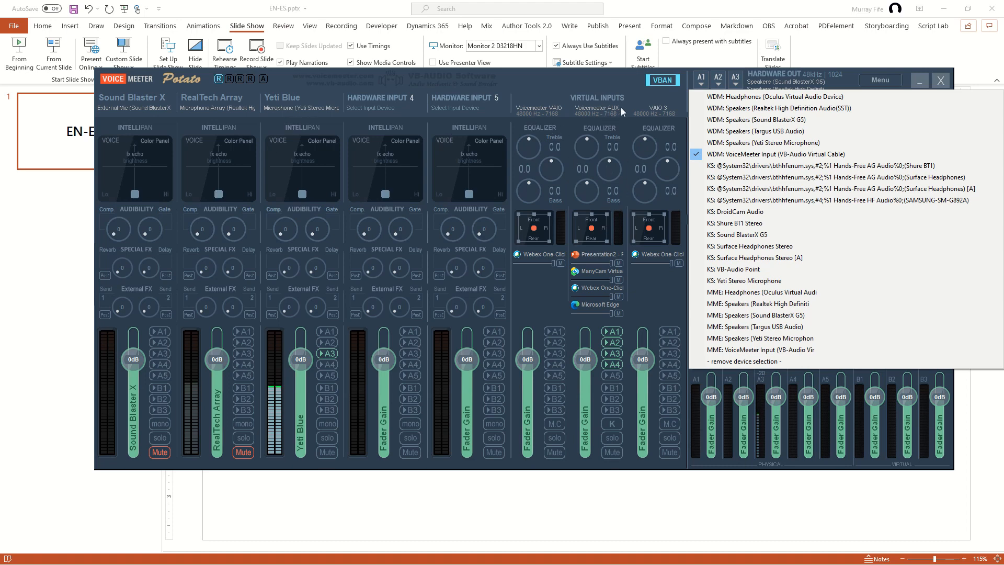
{"action": "mouse_move", "coordinate": [609, 114]}
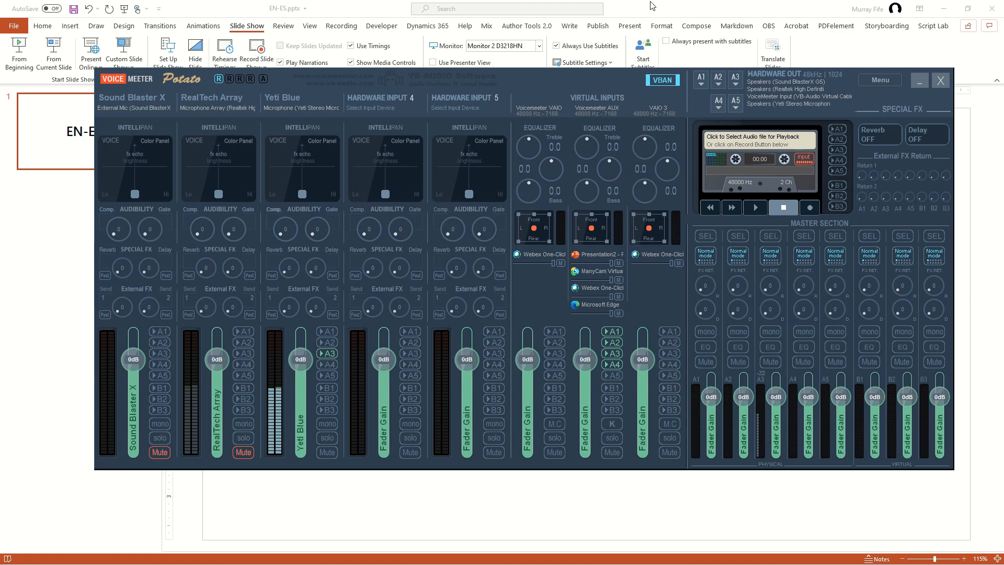
Bring PowerPoint forward with VoiceMeeter Aux Output as the subtitle microphone.
{"action": "left_click", "coordinate": [585, 63]}
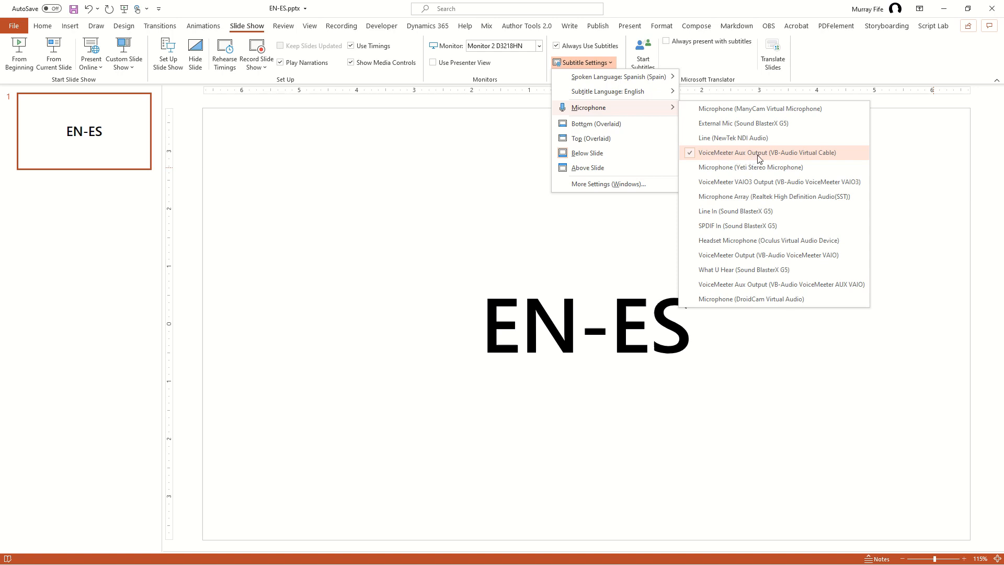
{"action": "mouse_move", "coordinate": [782, 157]}
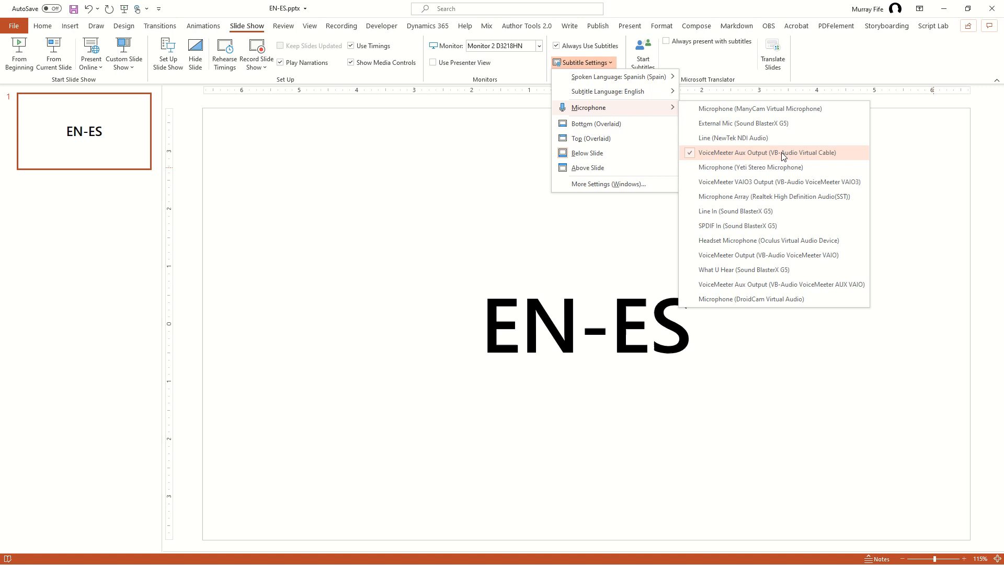
{"action": "mouse_move", "coordinate": [772, 159]}
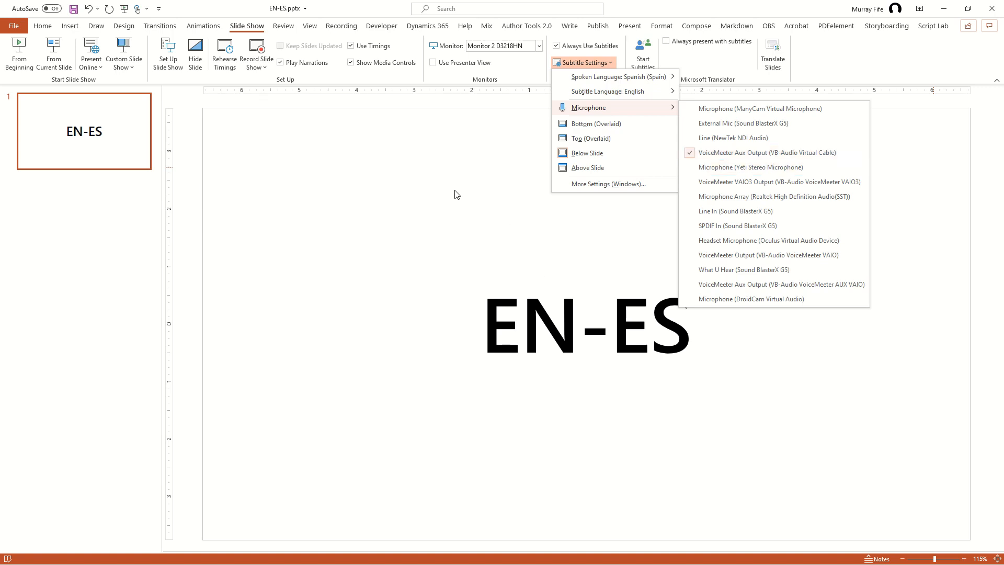
{"action": "mouse_move", "coordinate": [580, 278]}
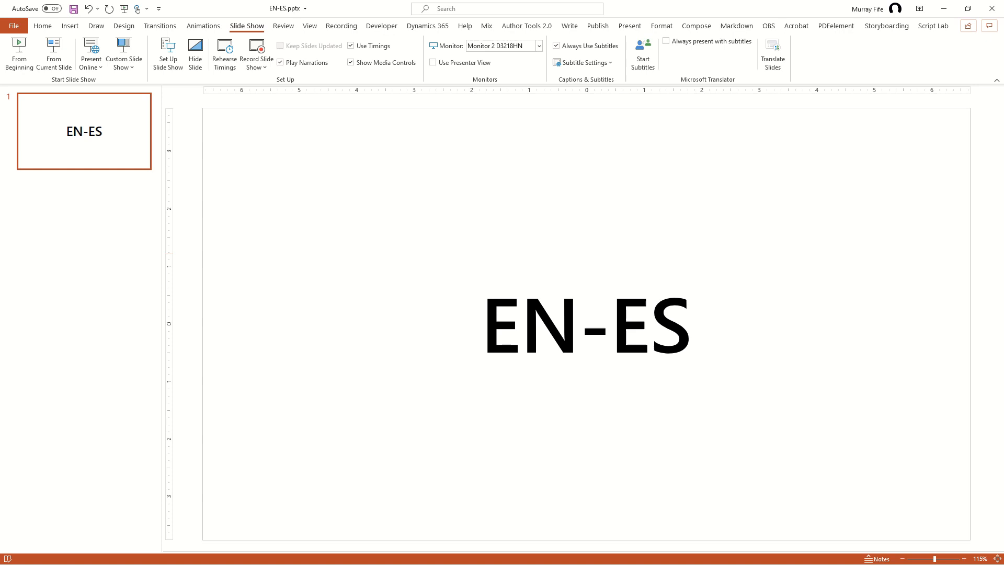
{"action": "mouse_move", "coordinate": [936, 236]}
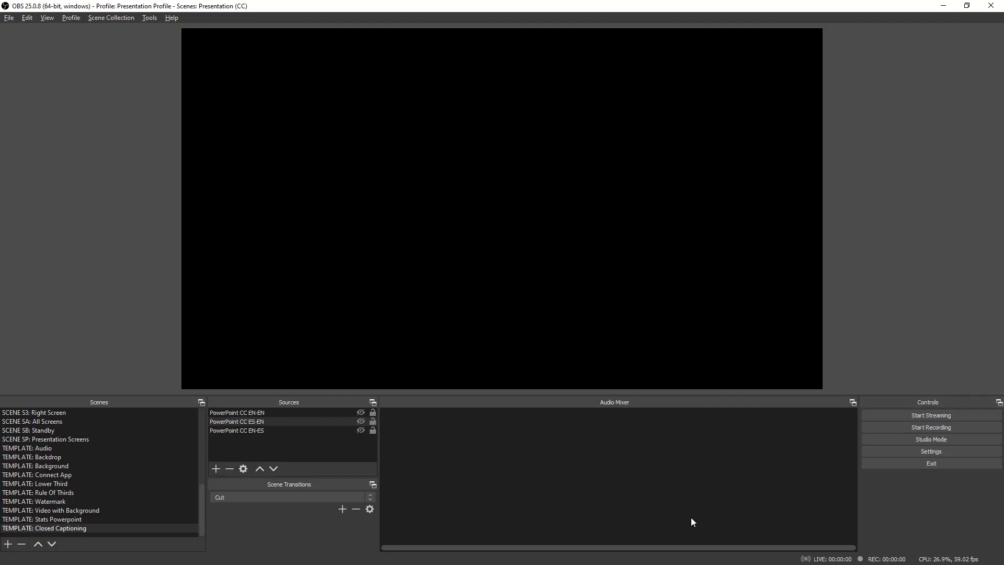
{"action": "mouse_move", "coordinate": [449, 517]}
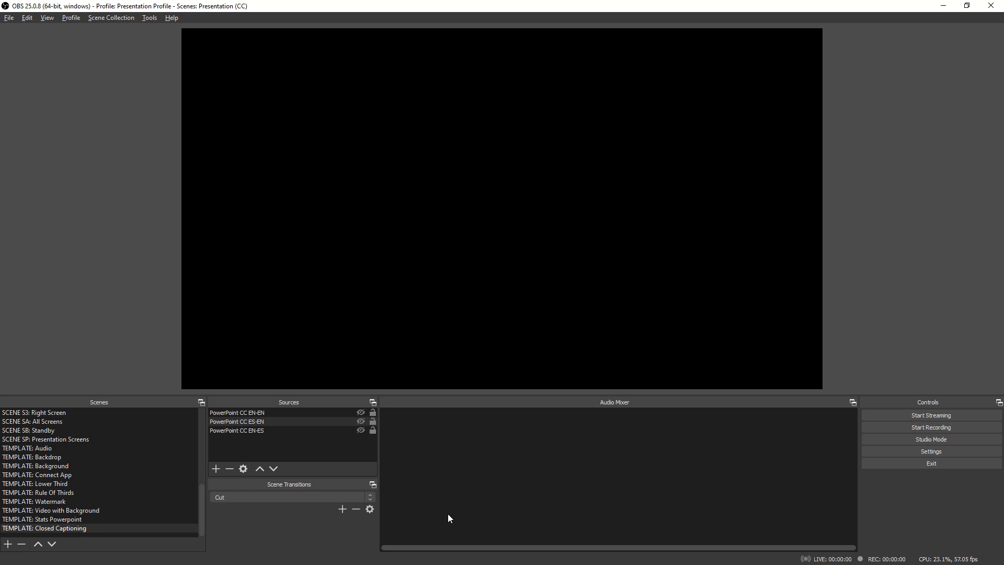
Show the Closed Captioning template scene and make its PowerPoint CC EN-ES source visible.
{"action": "left_click", "coordinate": [35, 519]}
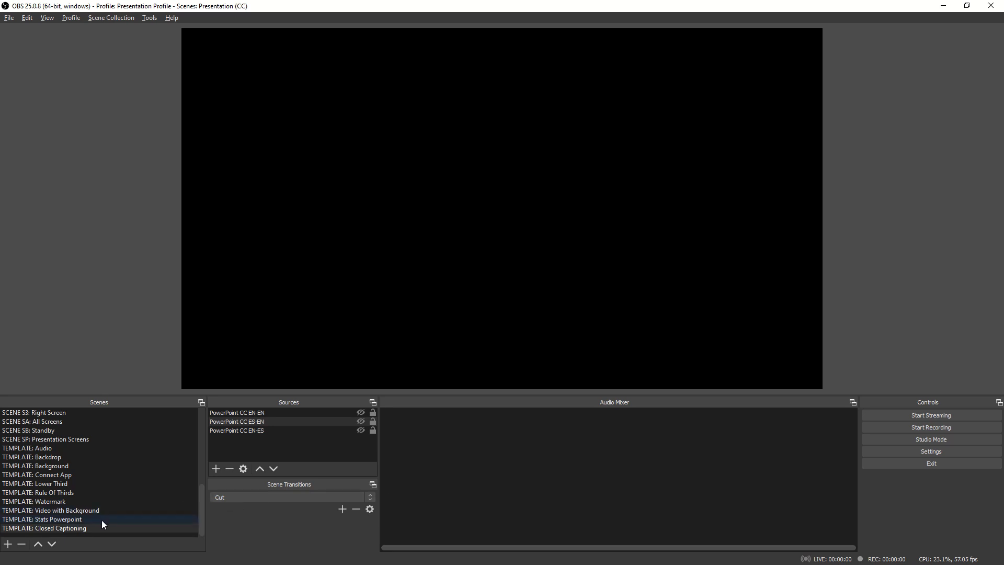
{"action": "left_click", "coordinate": [237, 413]}
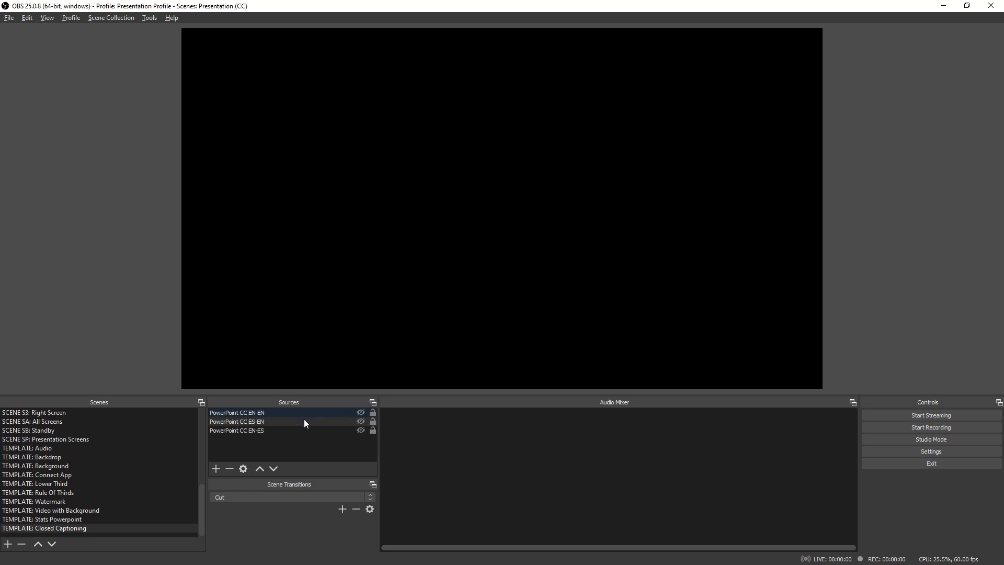
{"action": "left_click", "coordinate": [248, 431]}
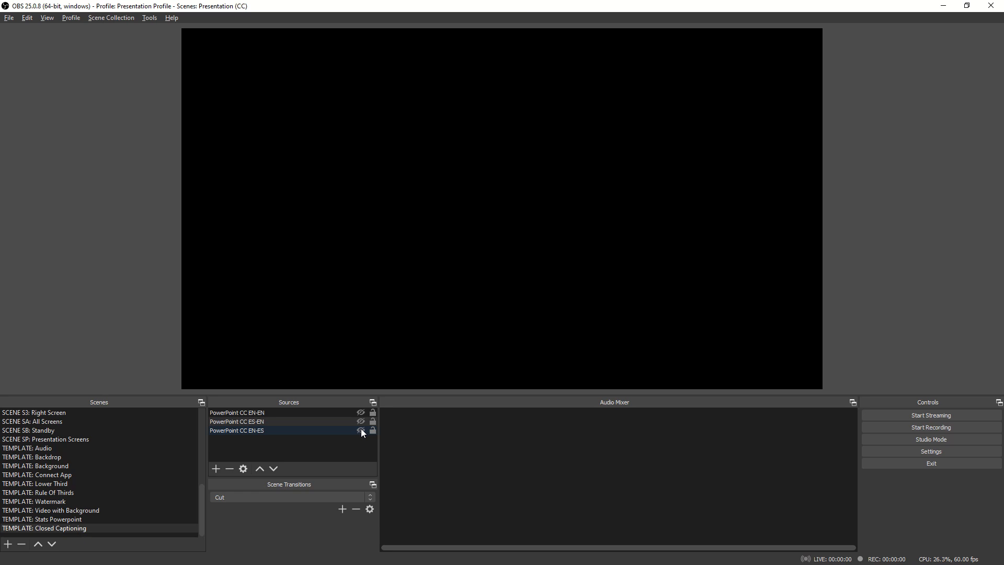
{"action": "left_click", "coordinate": [360, 431]}
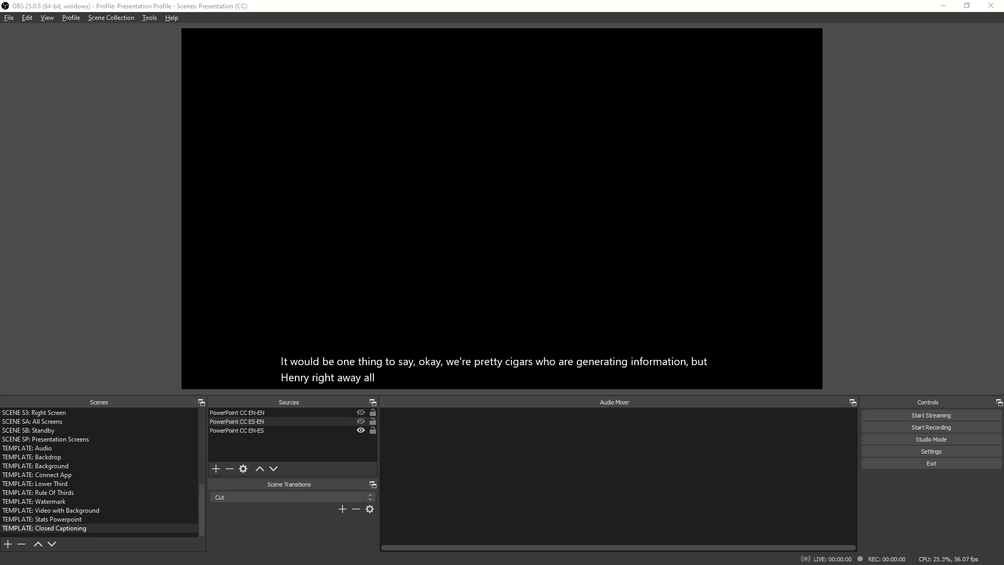
{"action": "mouse_move", "coordinate": [734, 536]}
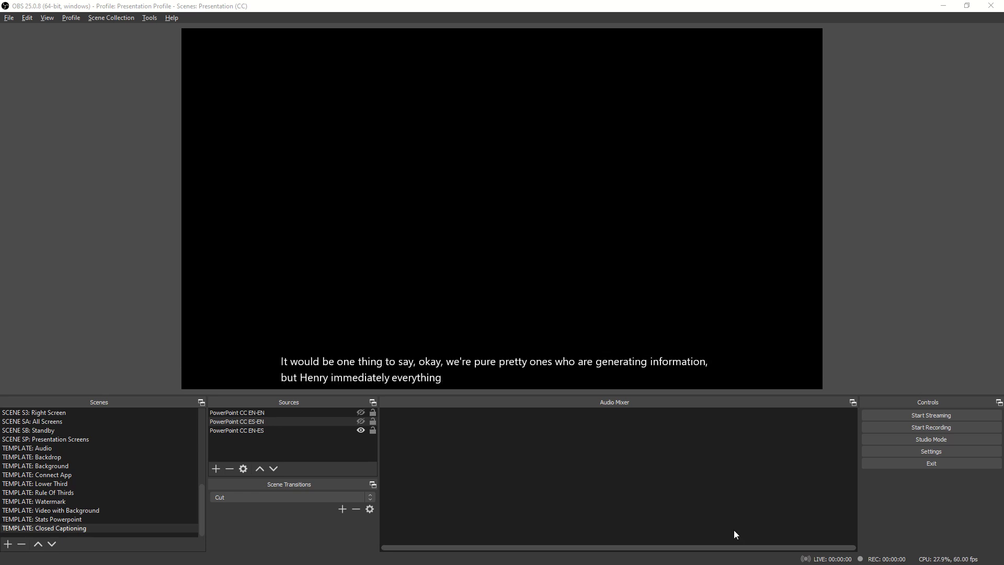
{"action": "left_click", "coordinate": [36, 466]}
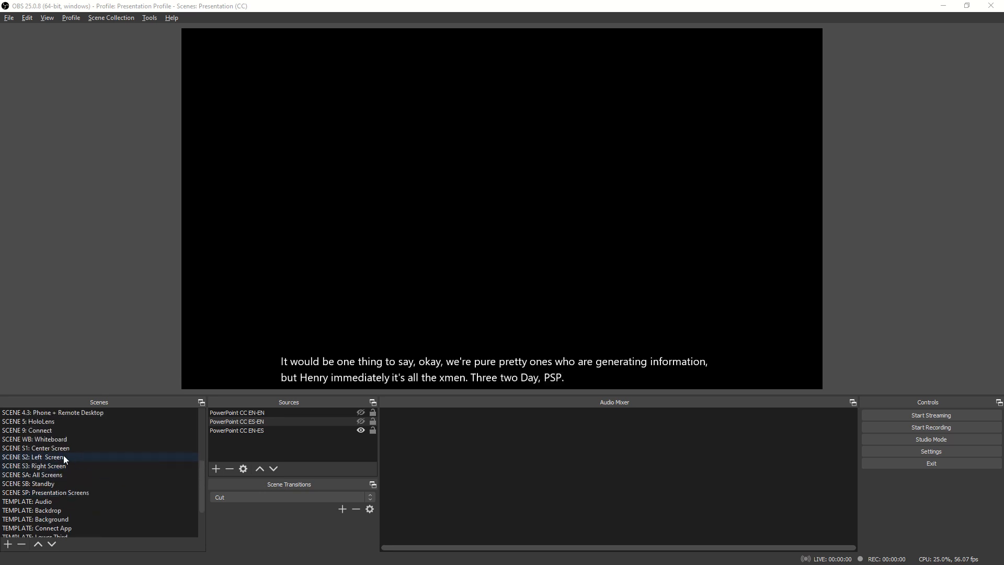
Switch to SCENE S3: Right Screen and select its Screen 3 and TEMPLATE: Watermark sources.
{"action": "left_click", "coordinate": [31, 467]}
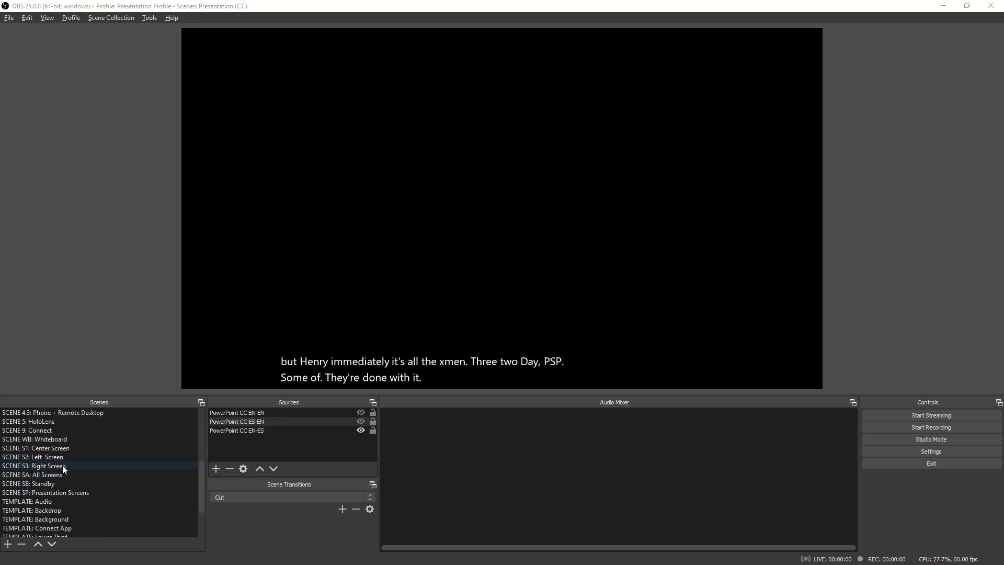
{"action": "left_click", "coordinate": [29, 467]}
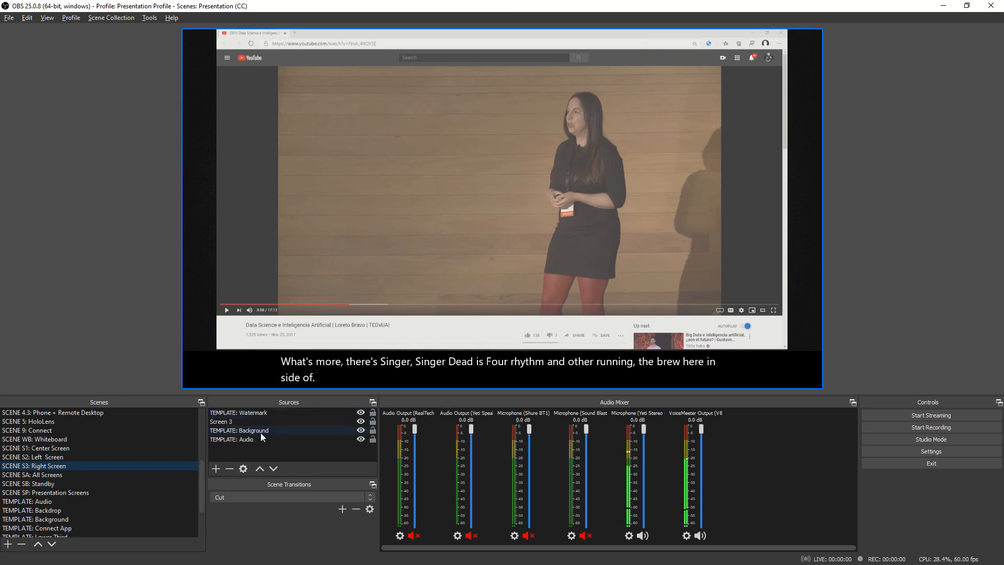
{"action": "left_click", "coordinate": [222, 421]}
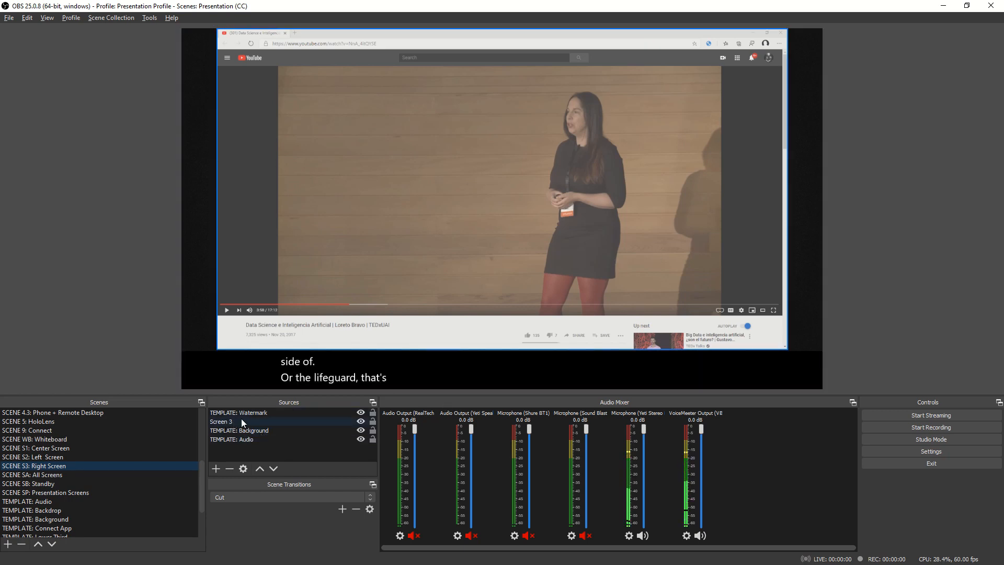
{"action": "left_click", "coordinate": [244, 414]}
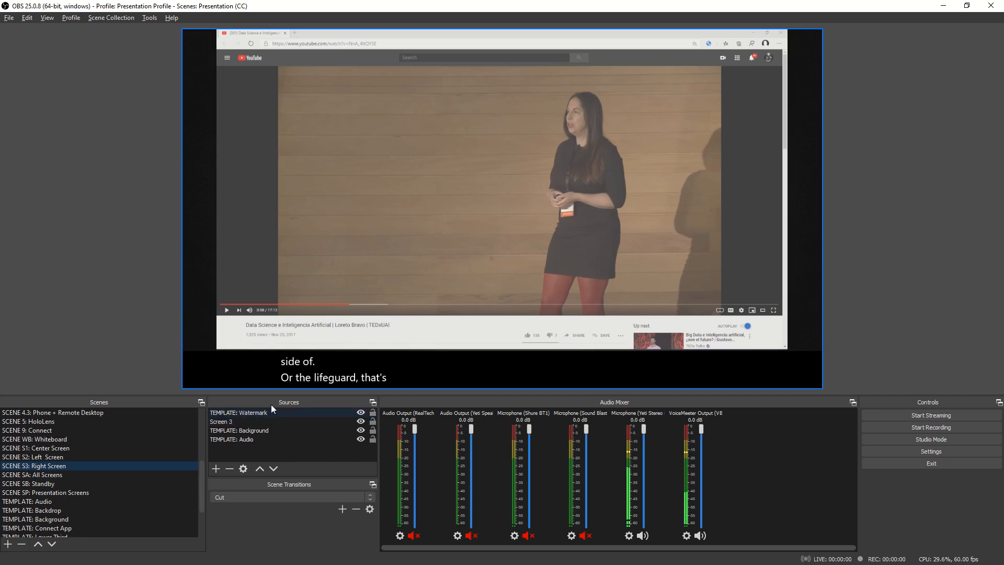
{"action": "mouse_move", "coordinate": [193, 353]}
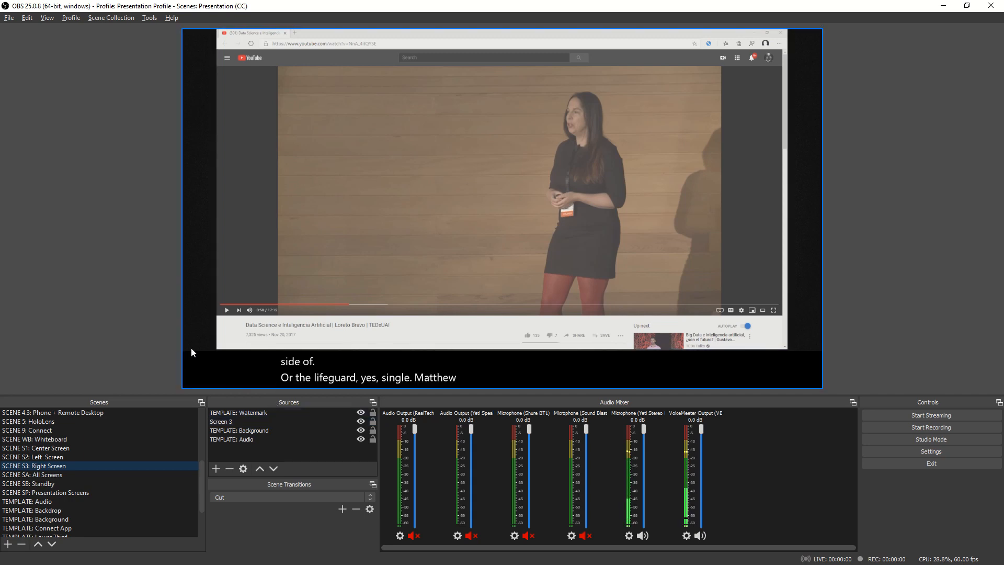
{"action": "mouse_move", "coordinate": [526, 381]}
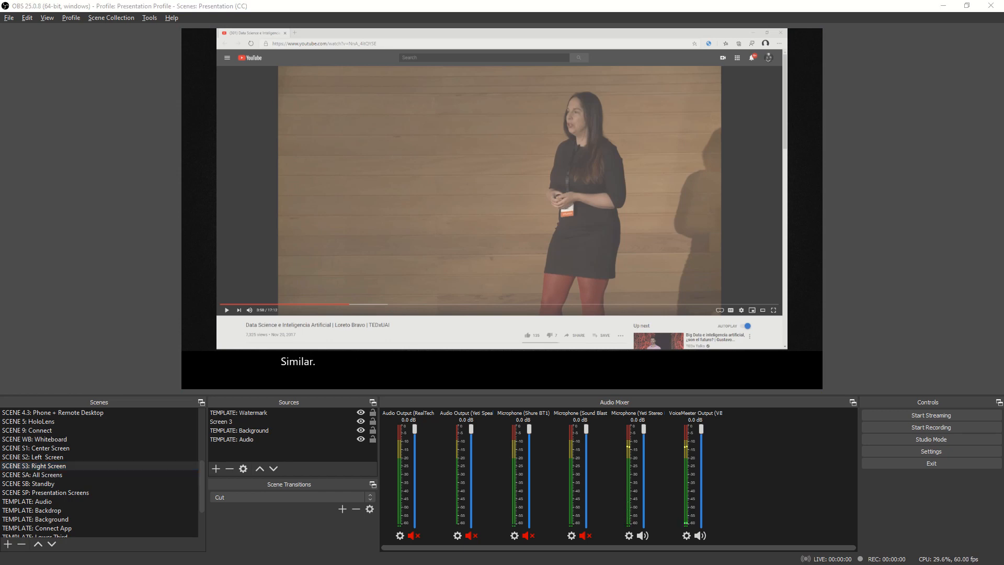
{"action": "mouse_move", "coordinate": [322, 278]}
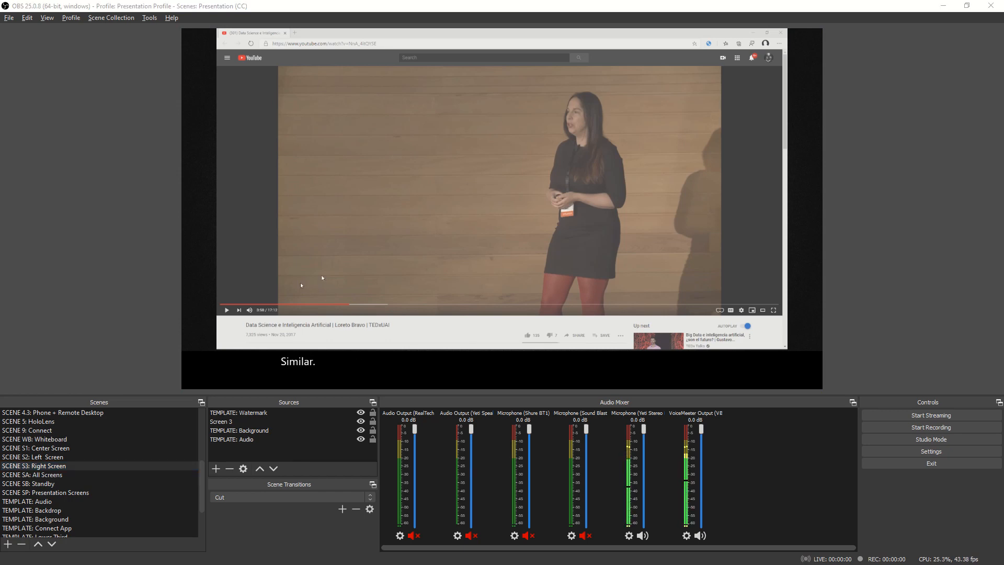